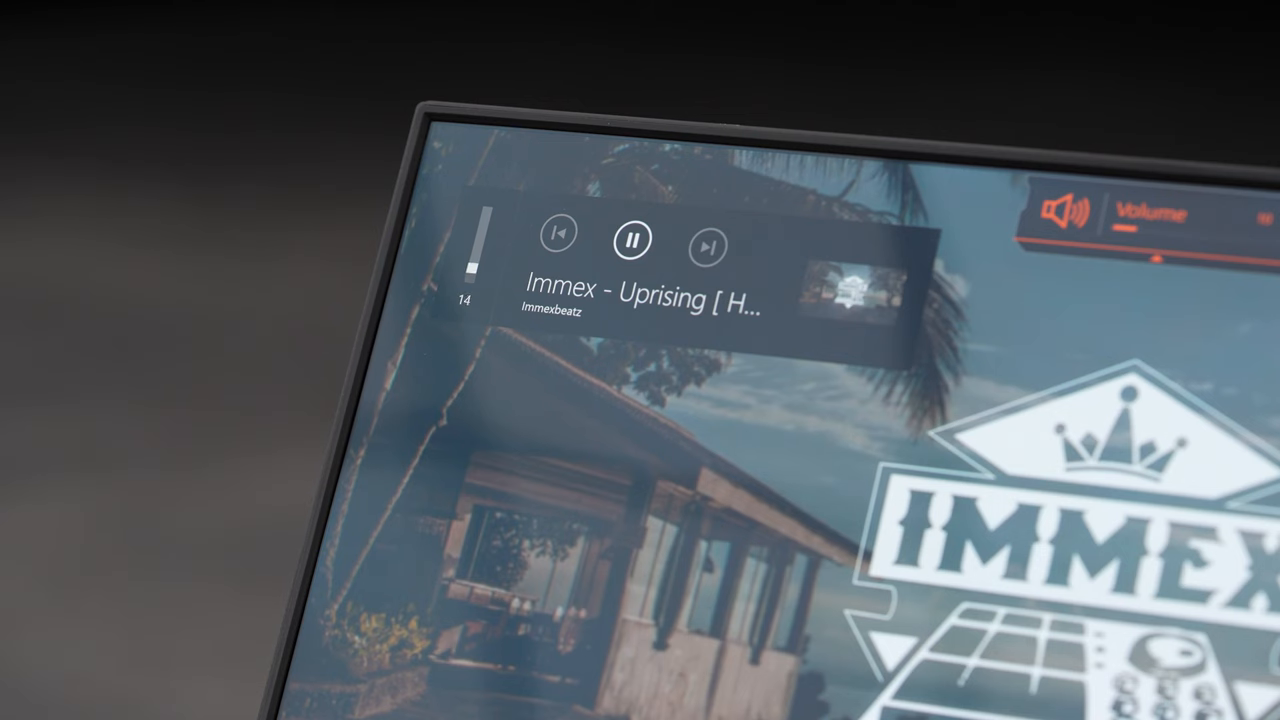
Step: Raise the system volume from 14 to 100 in the media overlay while "Uprising" plays
drag(478, 270, 482, 218)
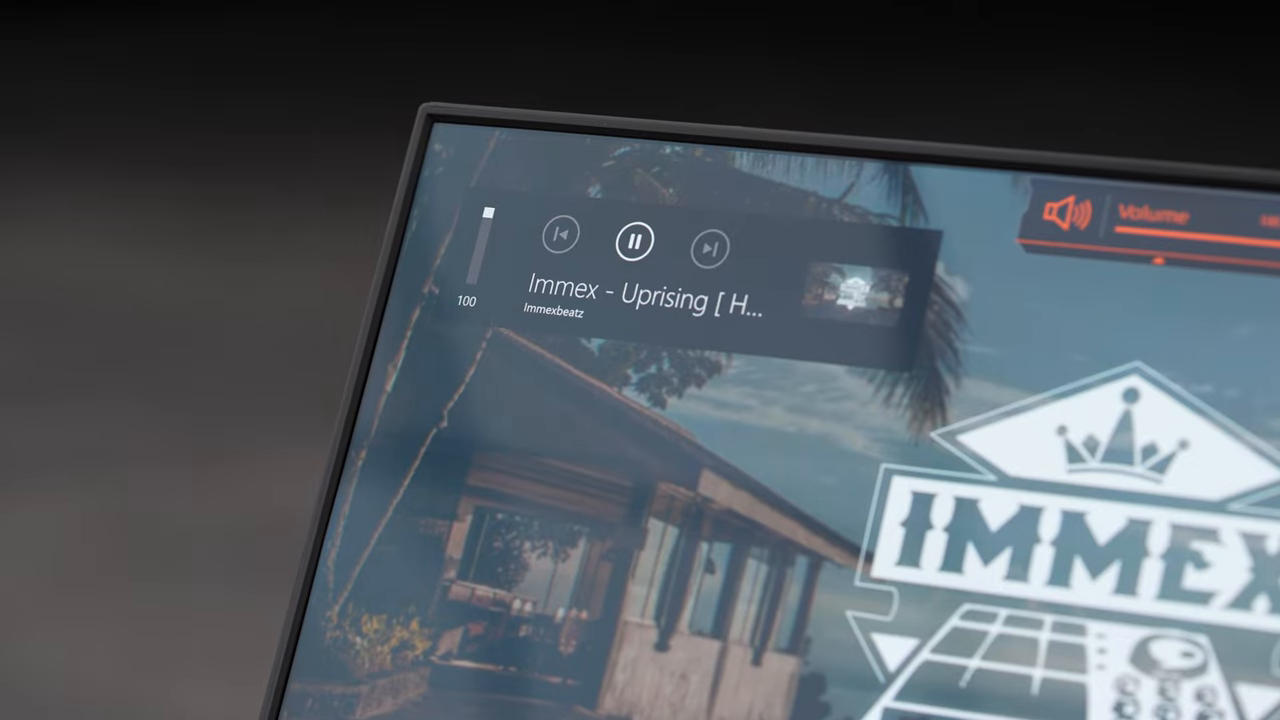